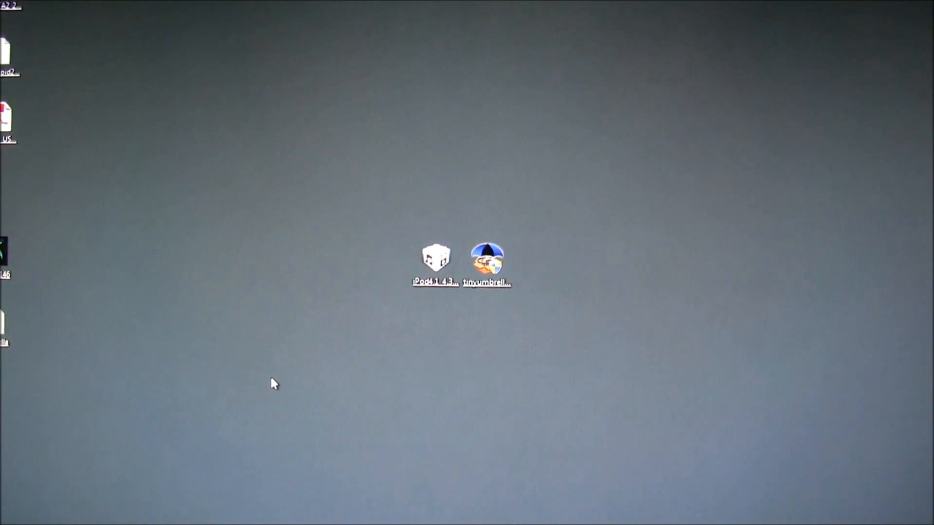
Step: Select the iPod 4.3.3 restore file on the desktop and browse into Local Disk (C:)
left_click(435, 259)
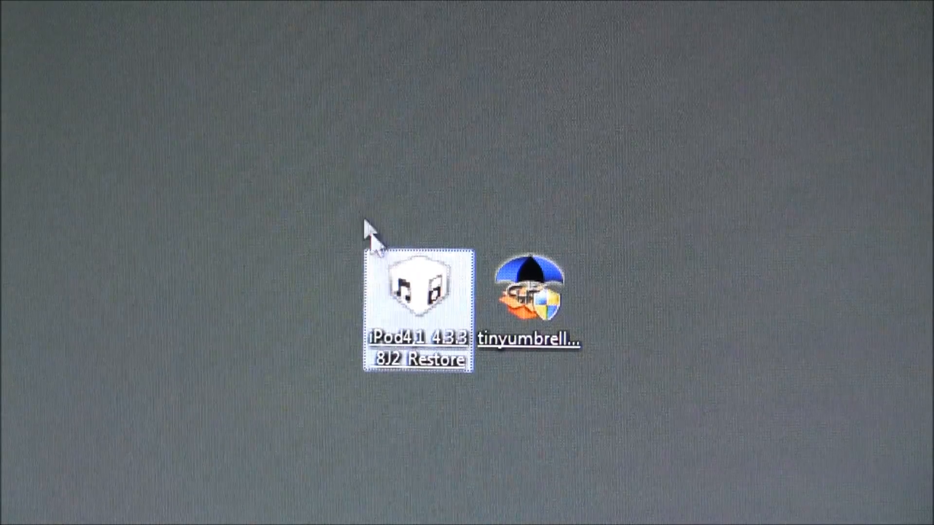
left_click(533, 292)
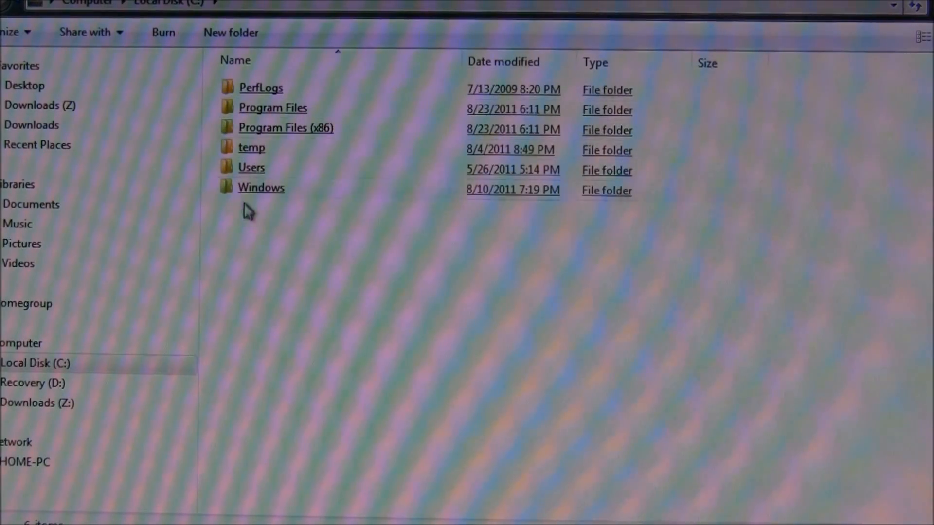
mouse_move(268, 209)
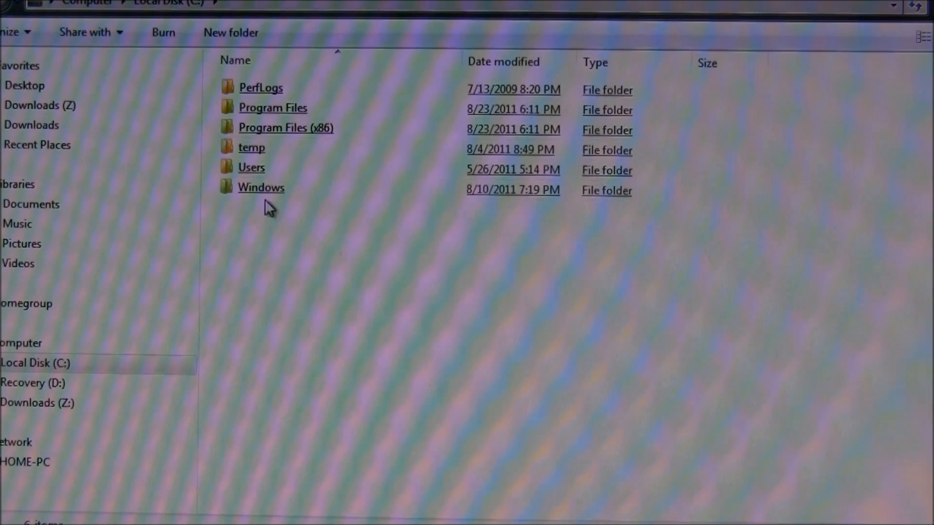
Step: Navigate C:\Windows\System32\drivers\etc and launch the hosts file to bring up the program chooser
double_click(261, 186)
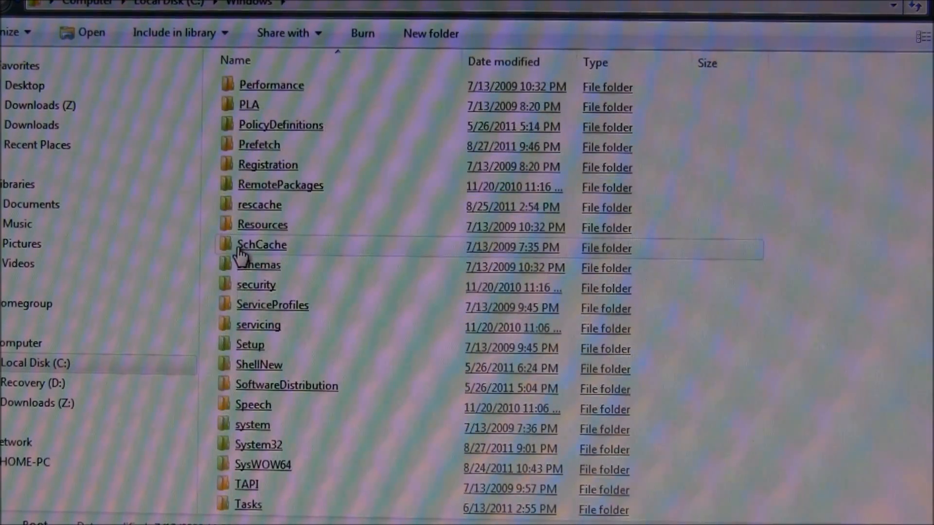
double_click(257, 444)
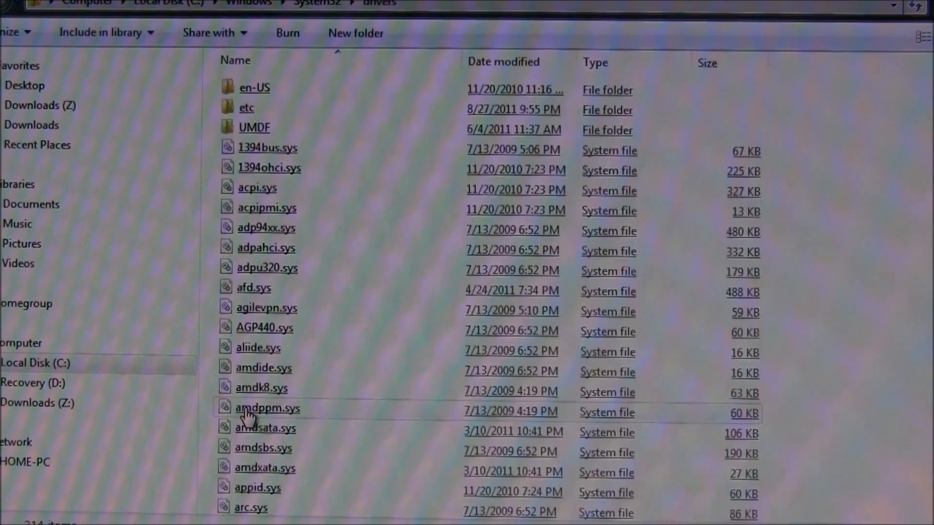
left_click(266, 407)
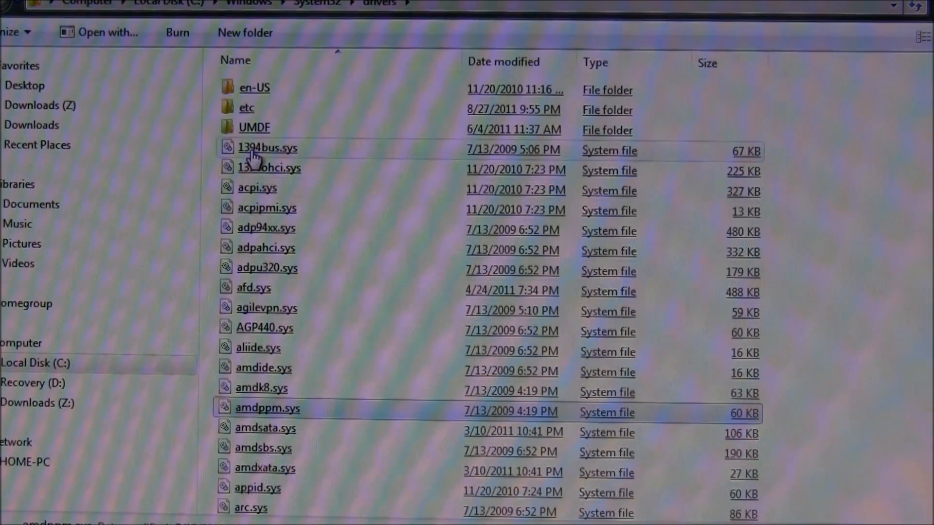
double_click(246, 108)
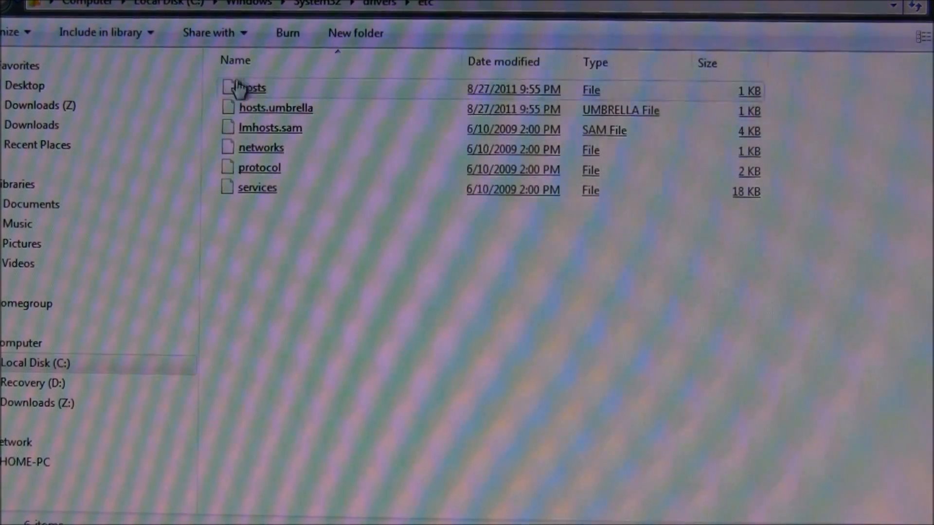
double_click(246, 89)
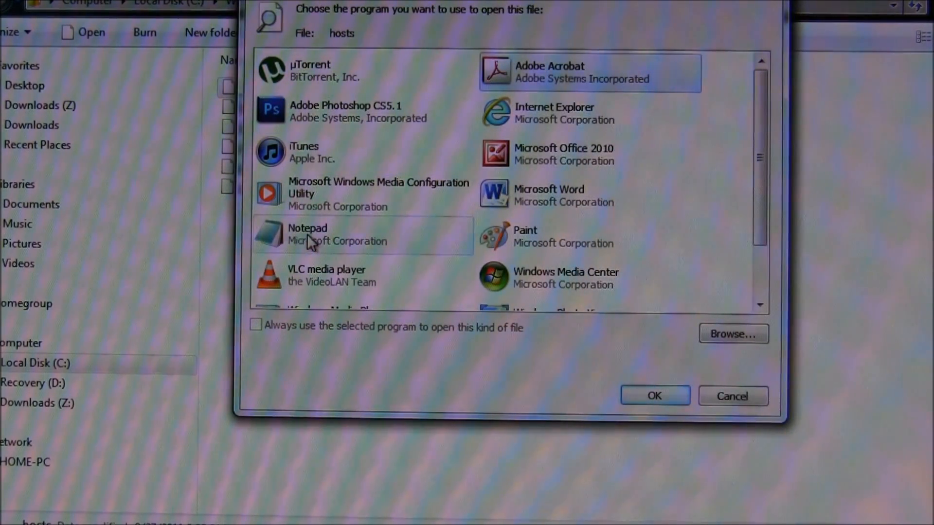
Step: View the hosts file in Notepad, confirm the gs.apple.com lines are commented out, and exit
left_click(653, 395)
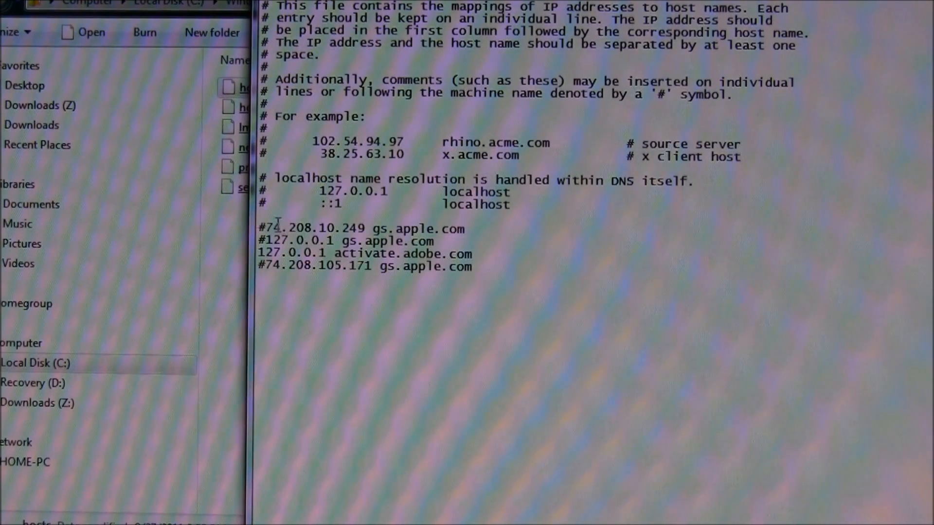
double_click(274, 228)
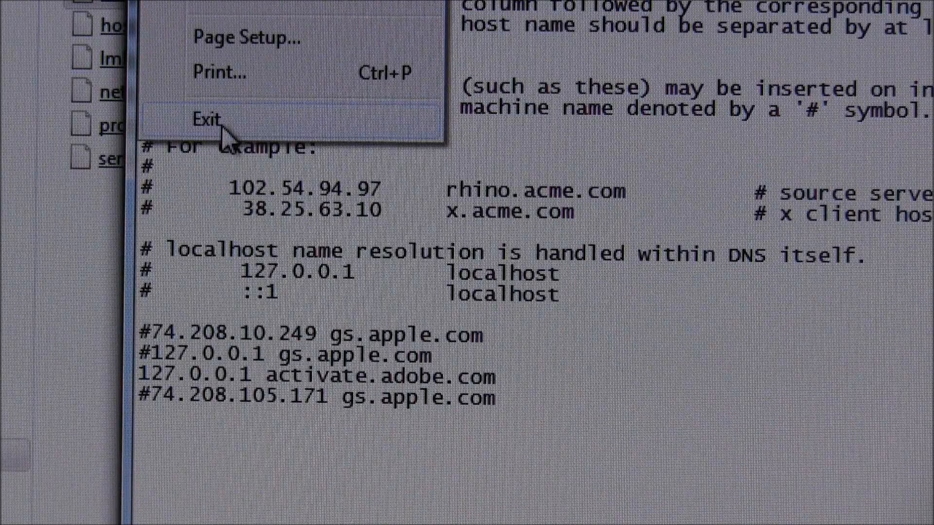
left_click(206, 119)
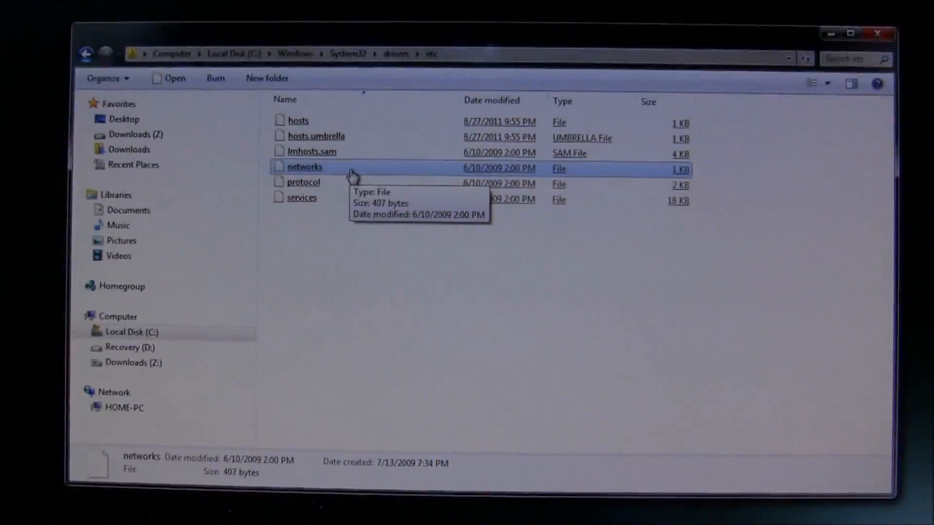
mouse_move(855, 38)
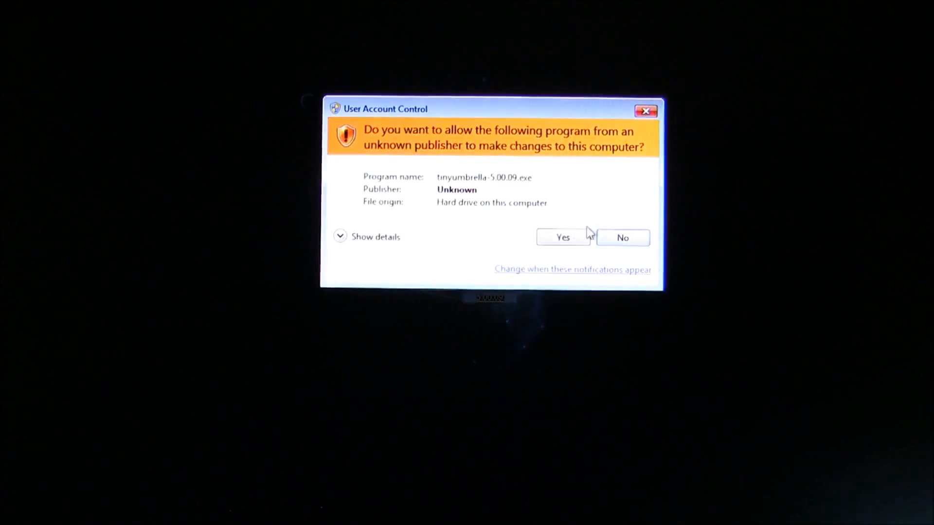
Step: Allow TinyUmbrella through UAC, dismiss its warning, and select the iPod4G 4.3.3 (8J2) SHSH
left_click(562, 237)
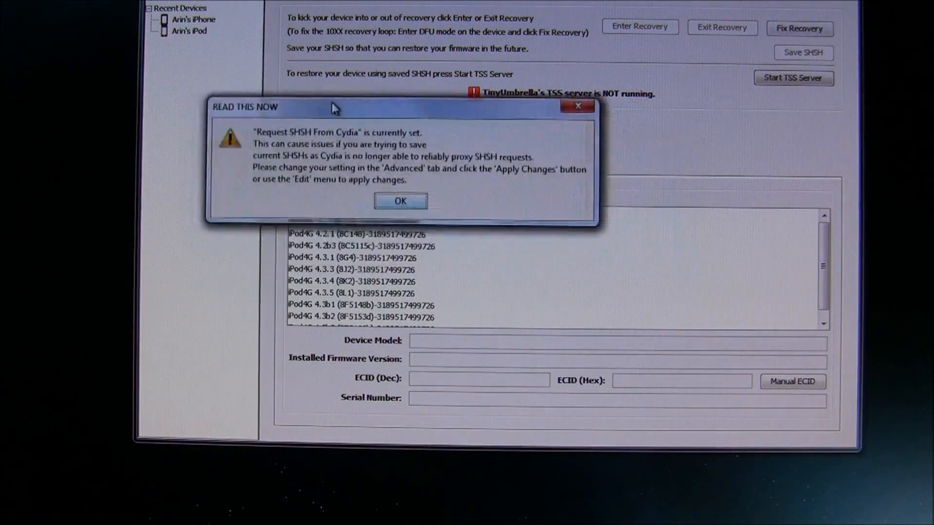
left_click(399, 200)
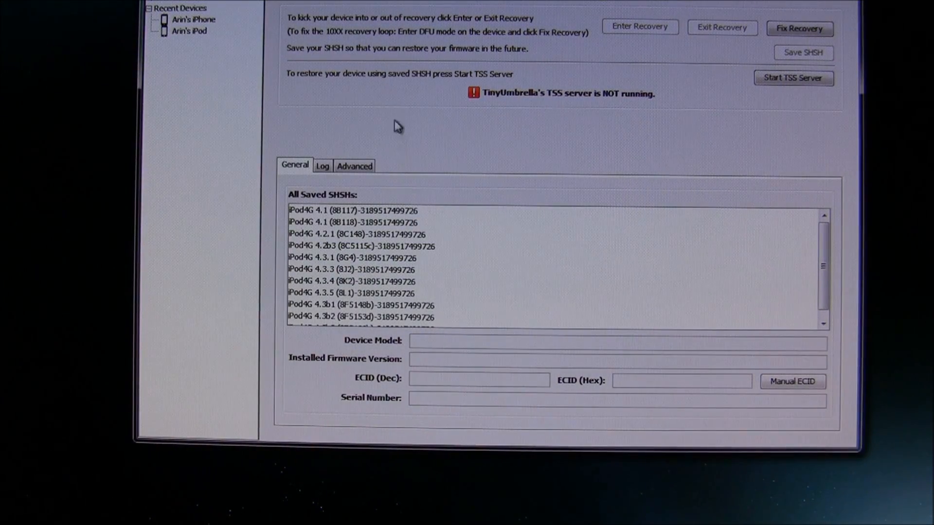
mouse_move(790, 242)
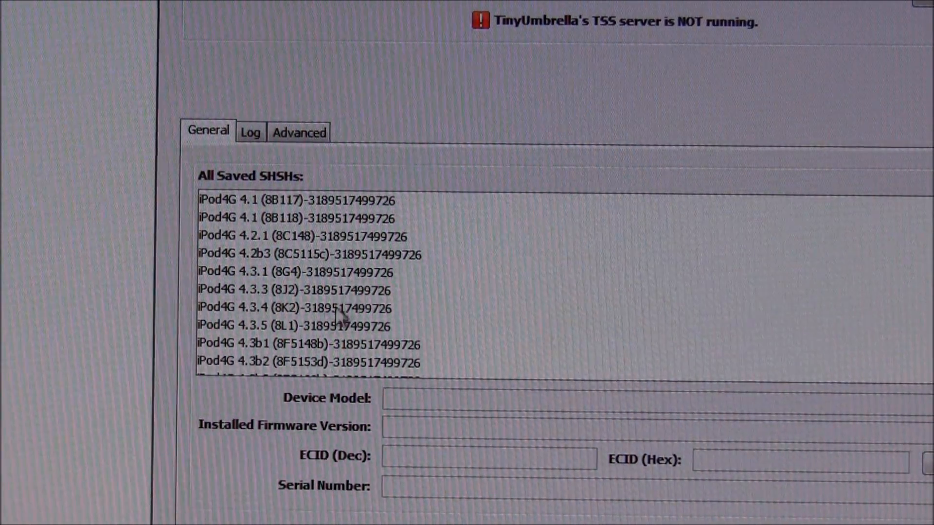
mouse_move(467, 333)
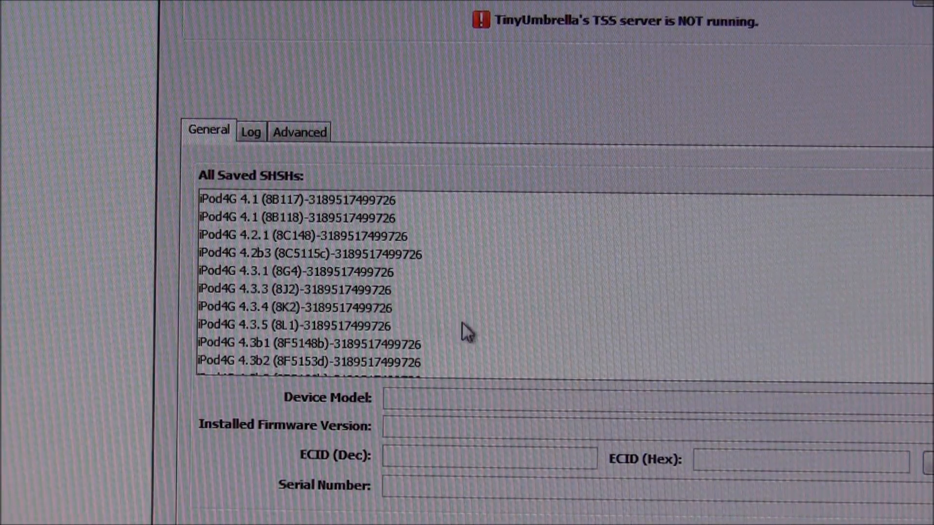
left_click(295, 289)
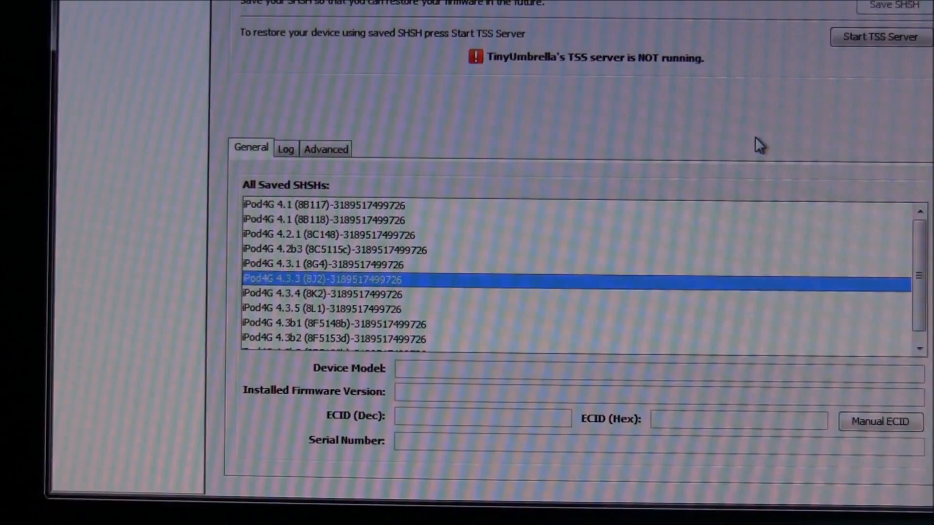
Step: Switch to Advanced settings and start the TSS server
left_click(325, 148)
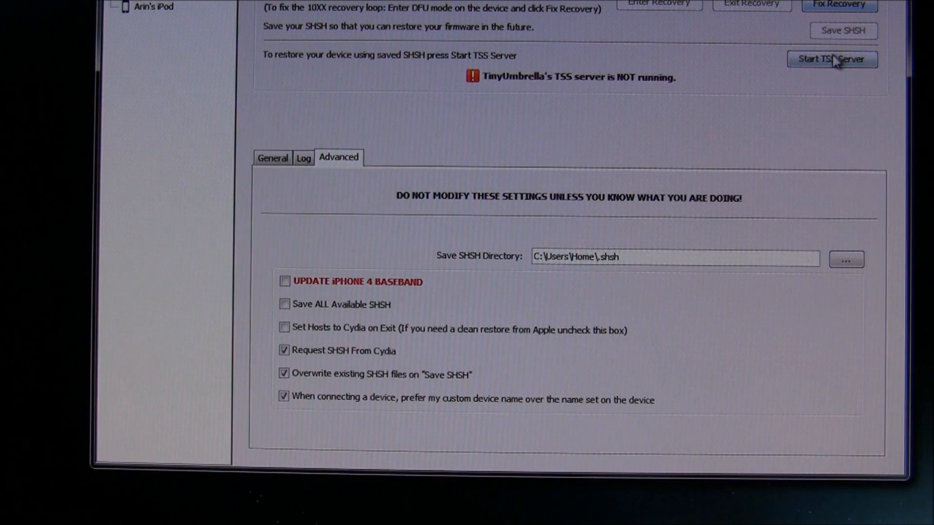
left_click(832, 59)
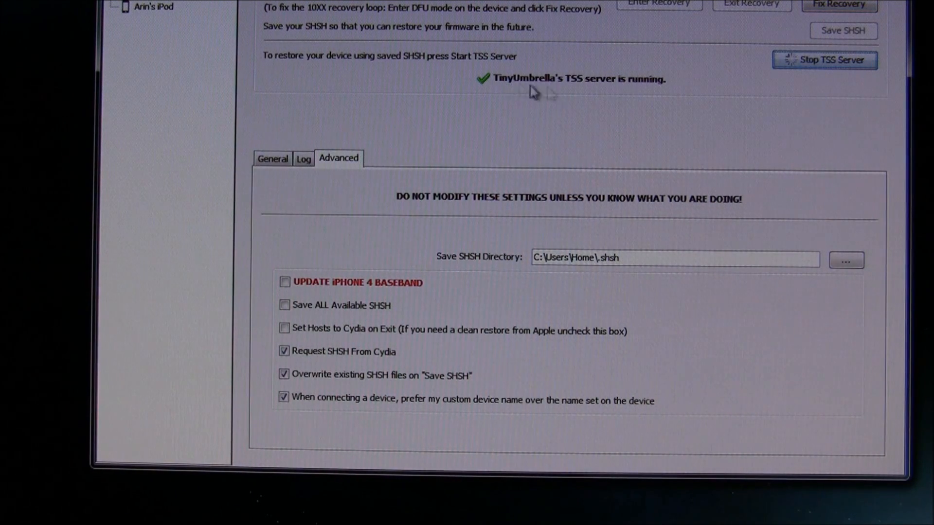
mouse_move(822, 78)
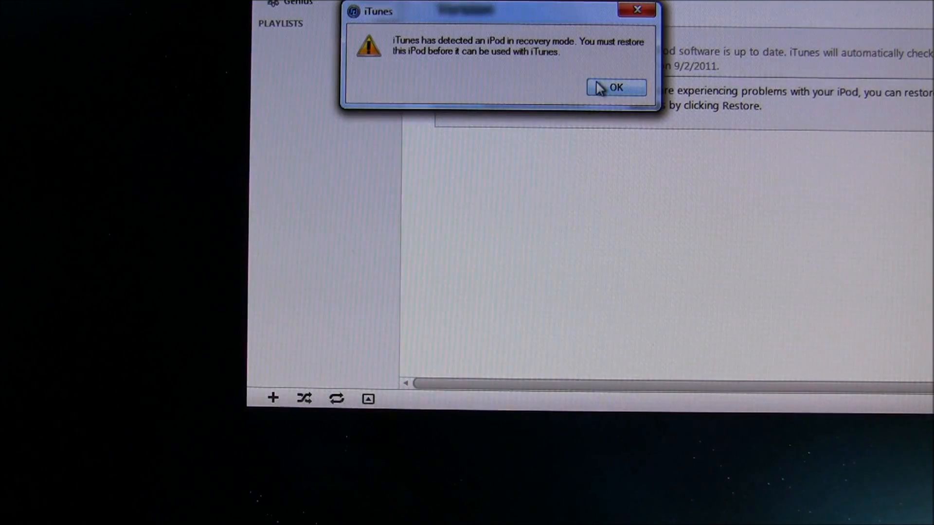
Step: Dismiss the recovery notice and restore the iPod from the iPod4.1 4.3.3 8J2 file, confirming the erase
left_click(617, 88)
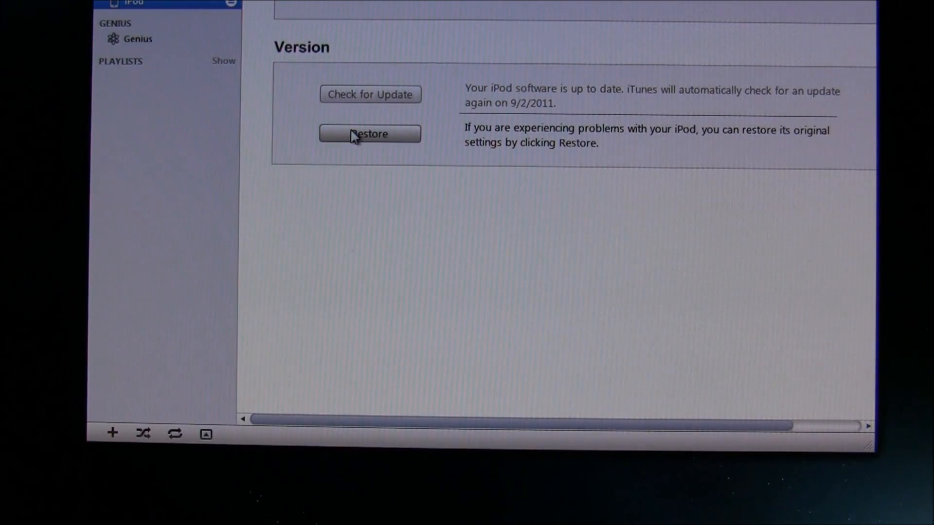
left_click(370, 133)
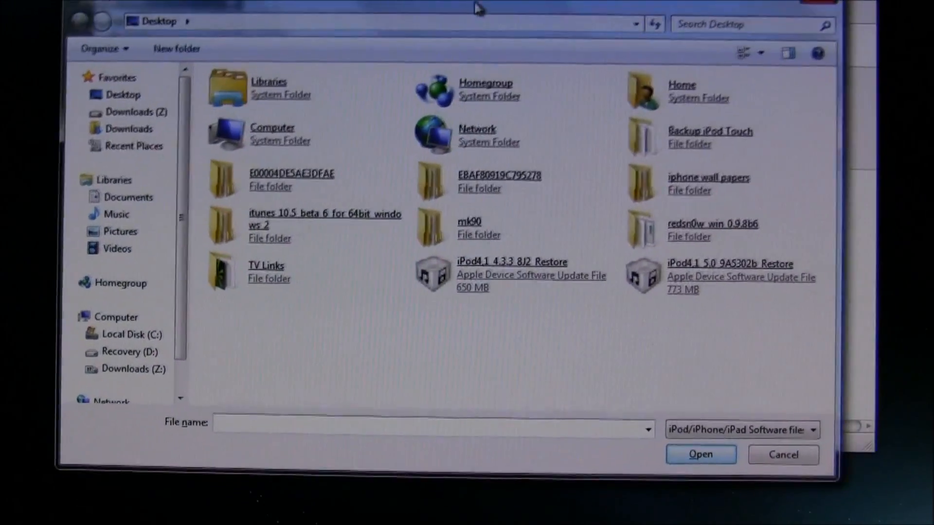
left_click(511, 274)
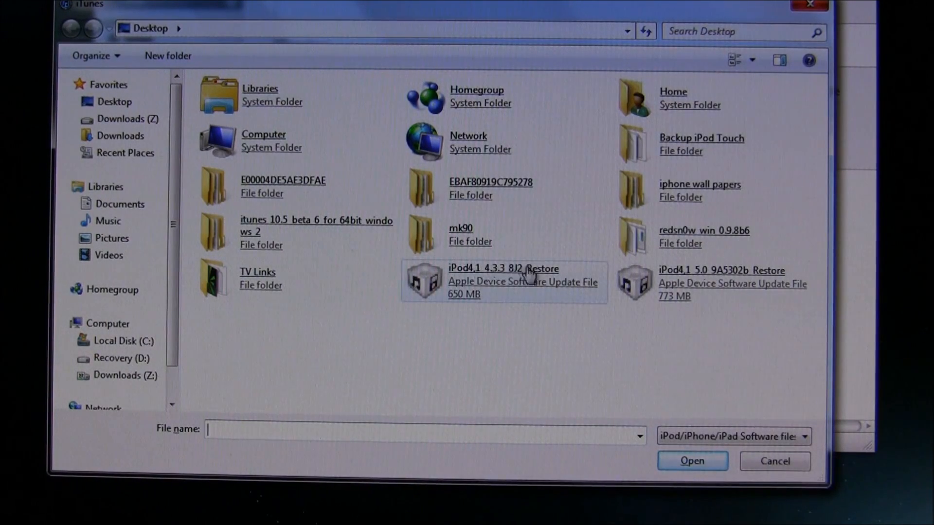
mouse_move(494, 311)
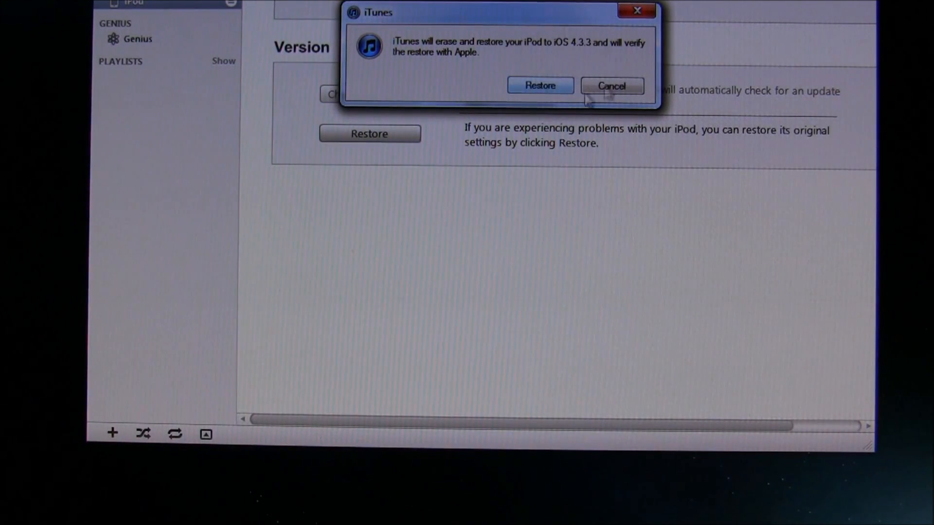
left_click(538, 86)
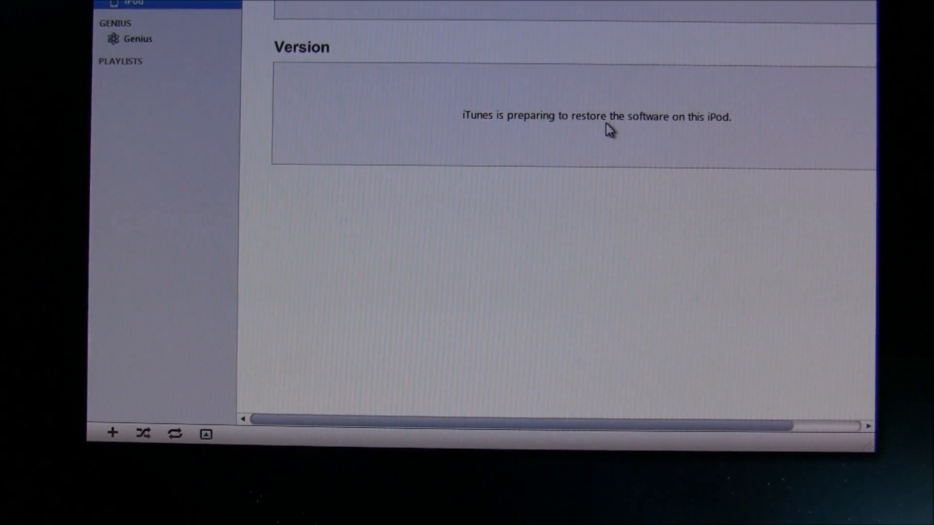